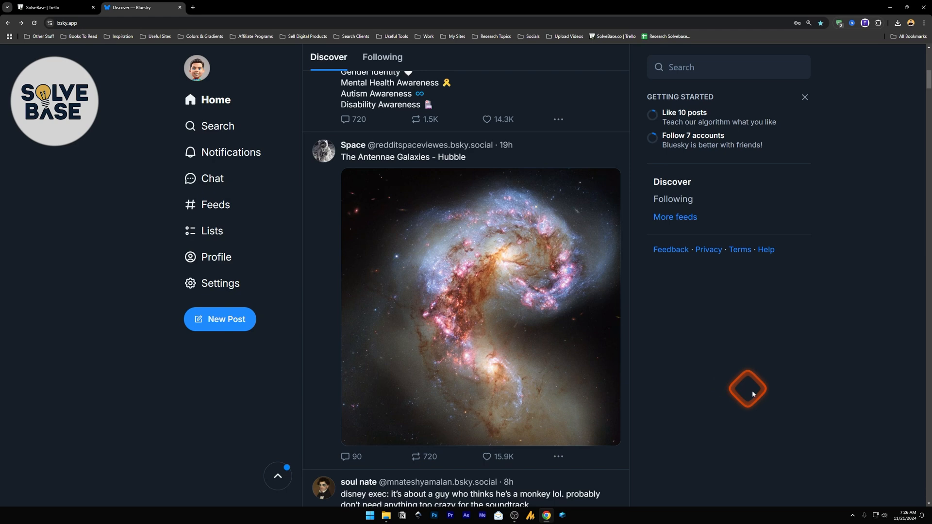
{"action": "mouse_move", "coordinate": [309, 200]}
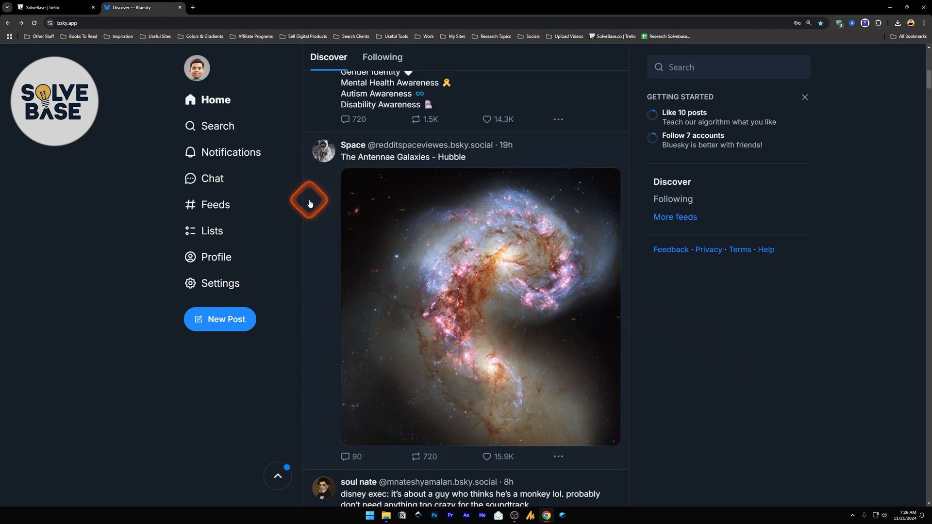
{"action": "mouse_move", "coordinate": [196, 71]}
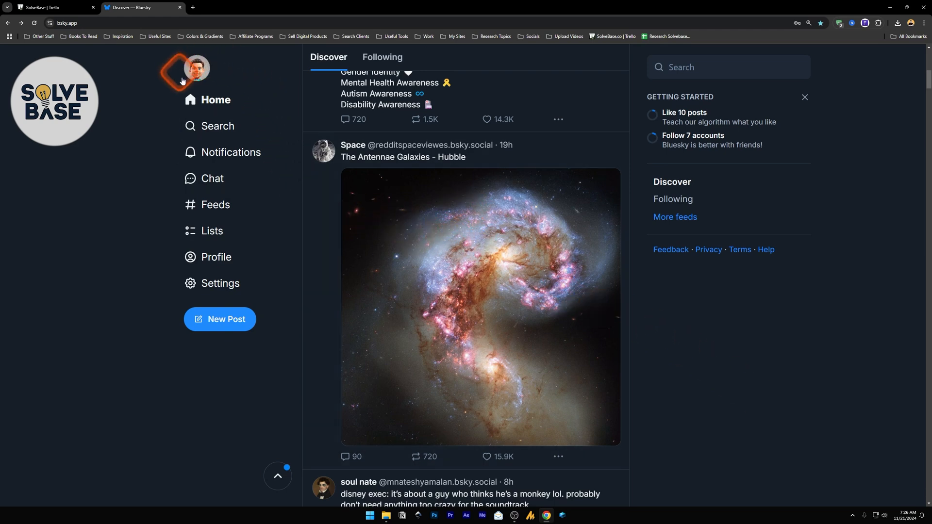
Step: Open Bluesky Settings from the left sidebar
{"action": "left_click", "coordinate": [221, 283]}
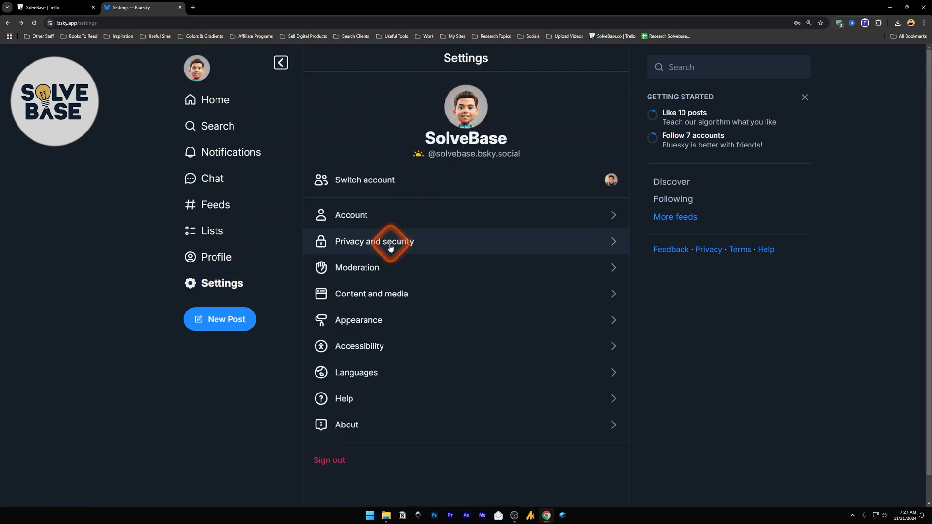
Step: Open Privacy and security to reach the logged-out visibility option
{"action": "left_click", "coordinate": [374, 241]}
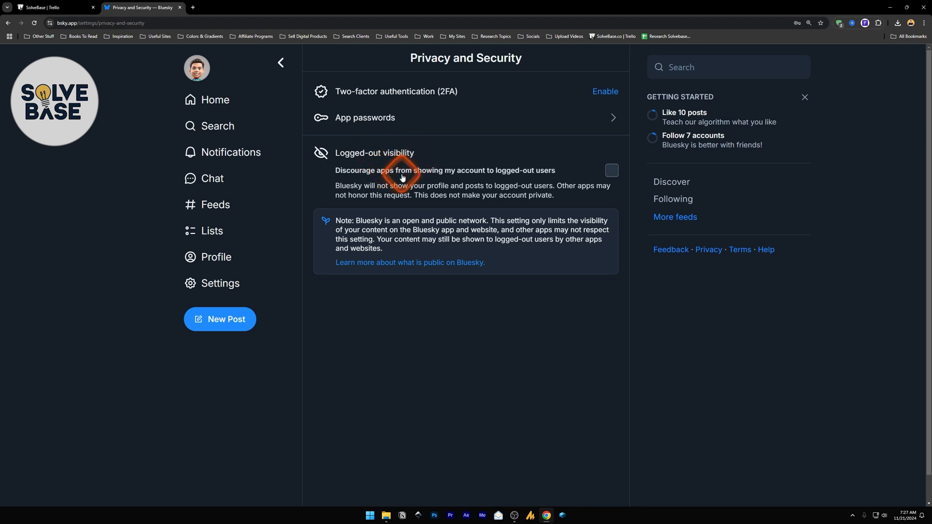
{"action": "mouse_move", "coordinate": [500, 177]}
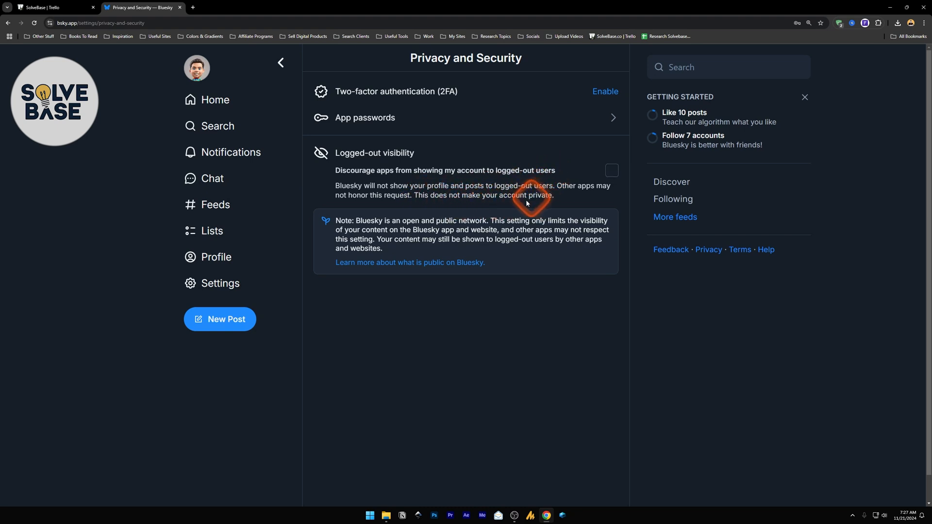
{"action": "mouse_move", "coordinate": [343, 186]}
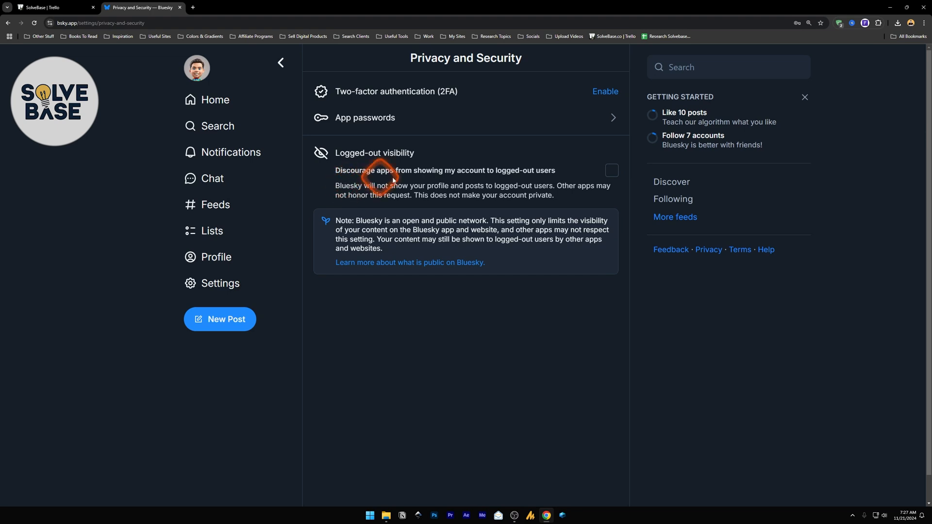
{"action": "mouse_move", "coordinate": [495, 186]}
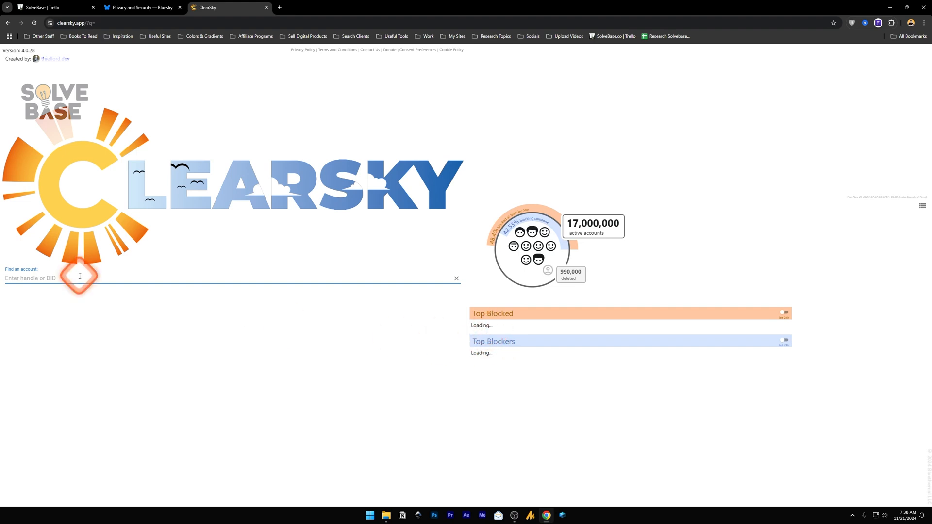
Step: Search ClearSky for the anupampaasan.com account
{"action": "type", "text": "an"}
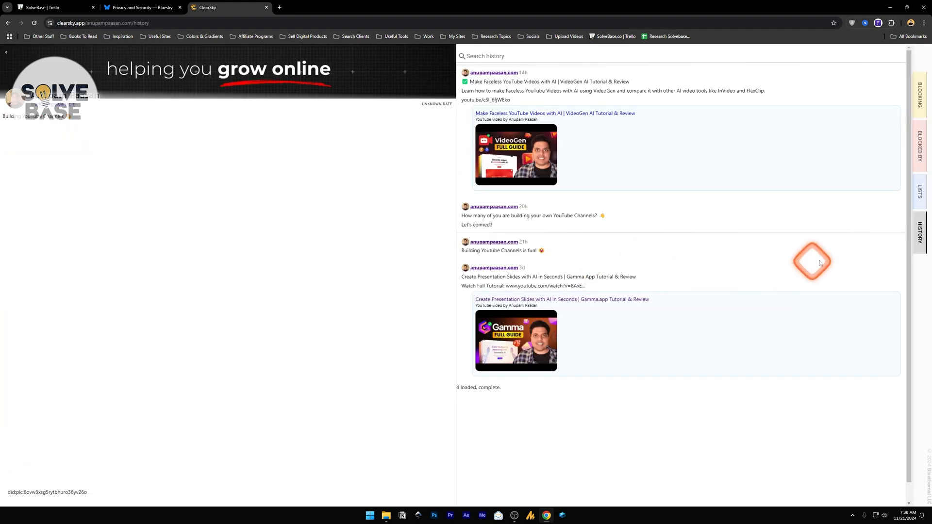
{"action": "mouse_move", "coordinate": [659, 278]}
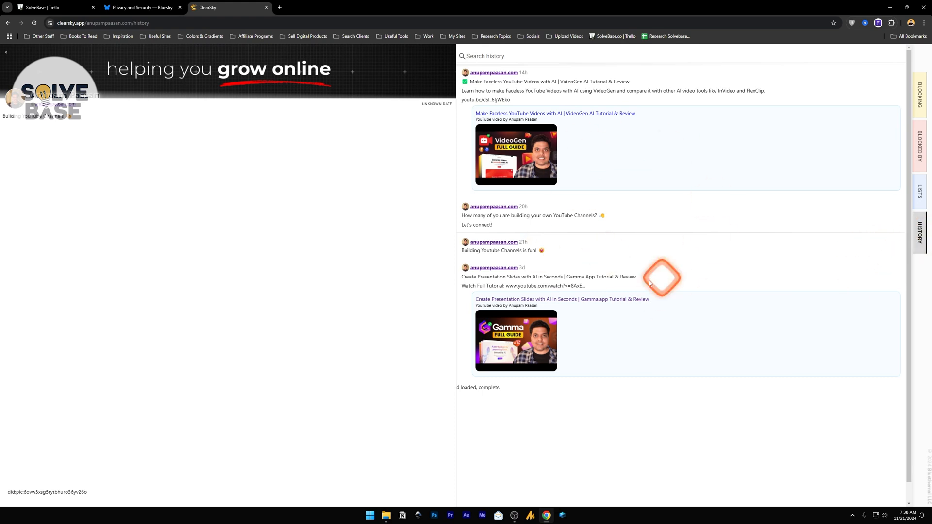
{"action": "mouse_move", "coordinate": [599, 202]}
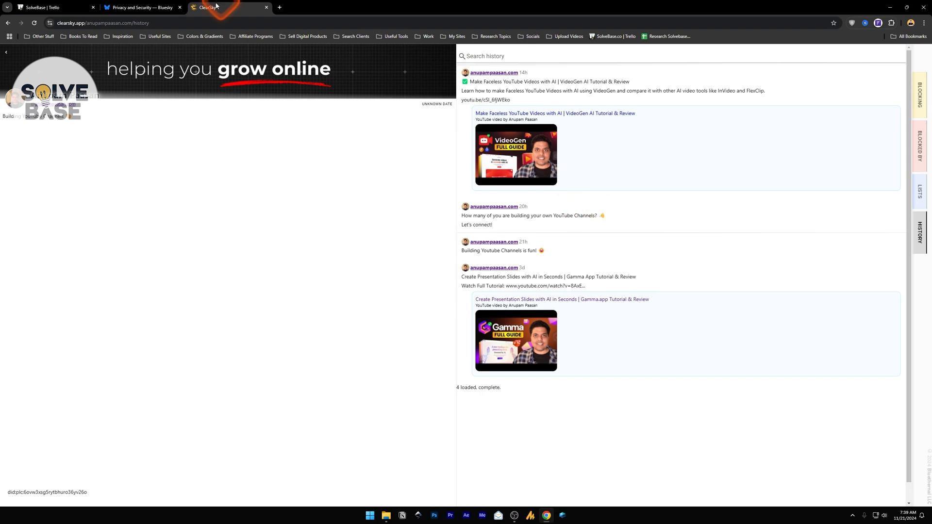
Step: Return to Bluesky and enable 'Discourage apps from showing my account to logged-out users'
{"action": "left_click", "coordinate": [142, 7]}
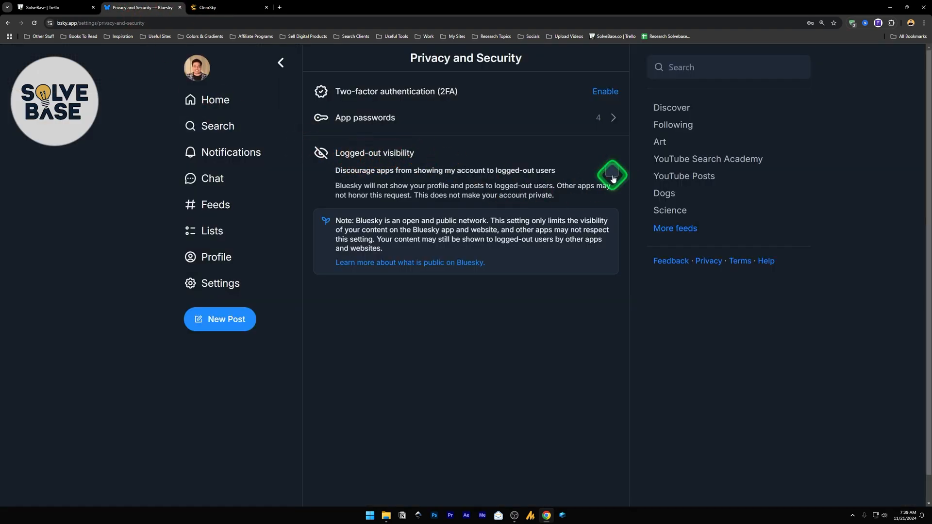
{"action": "left_click", "coordinate": [228, 8]}
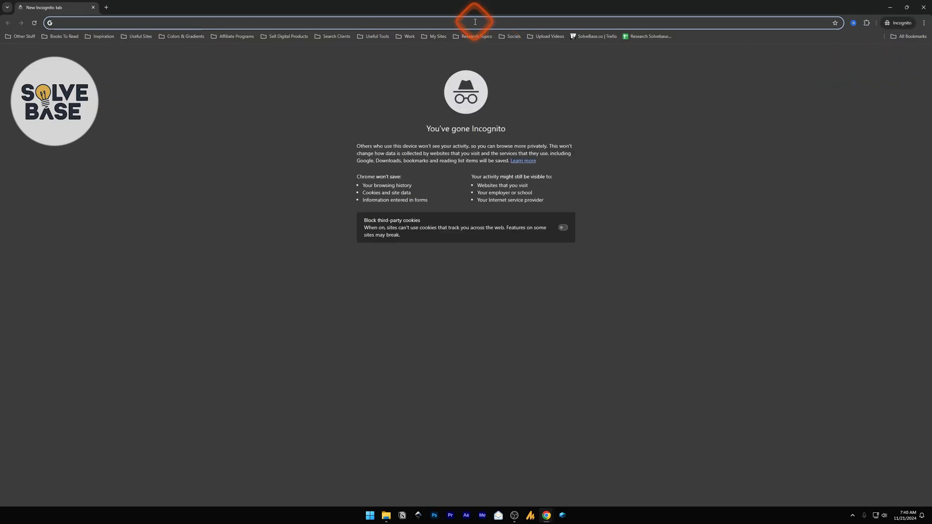
{"action": "type", "text": "bsky.app/profile/anupampaasan.com"}
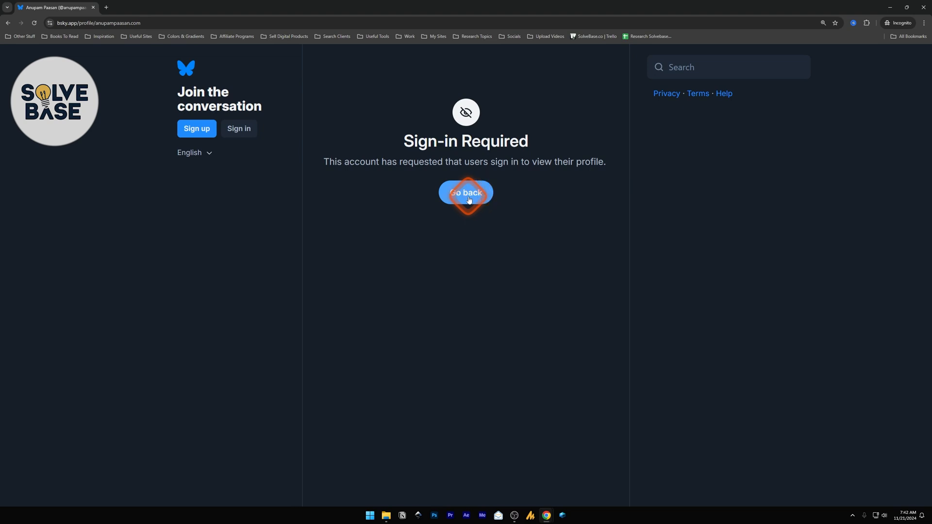
{"action": "left_click", "coordinate": [466, 193]}
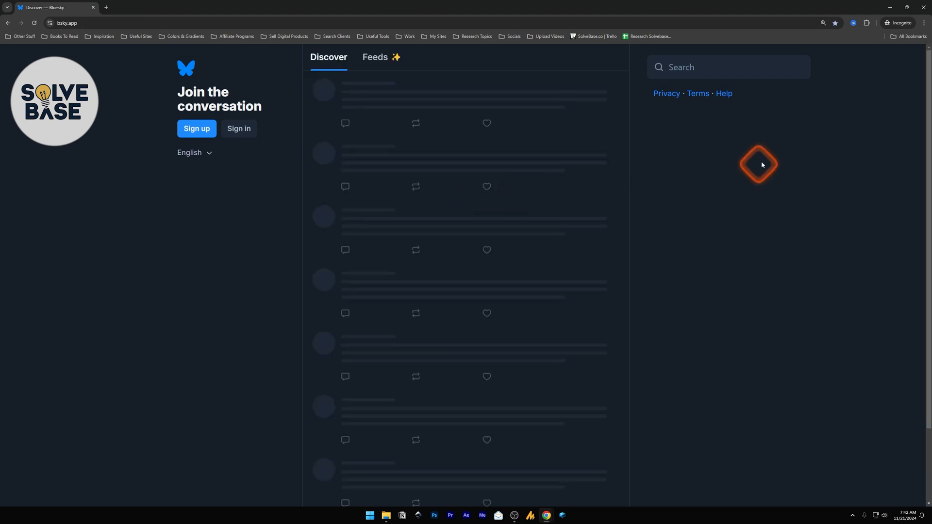